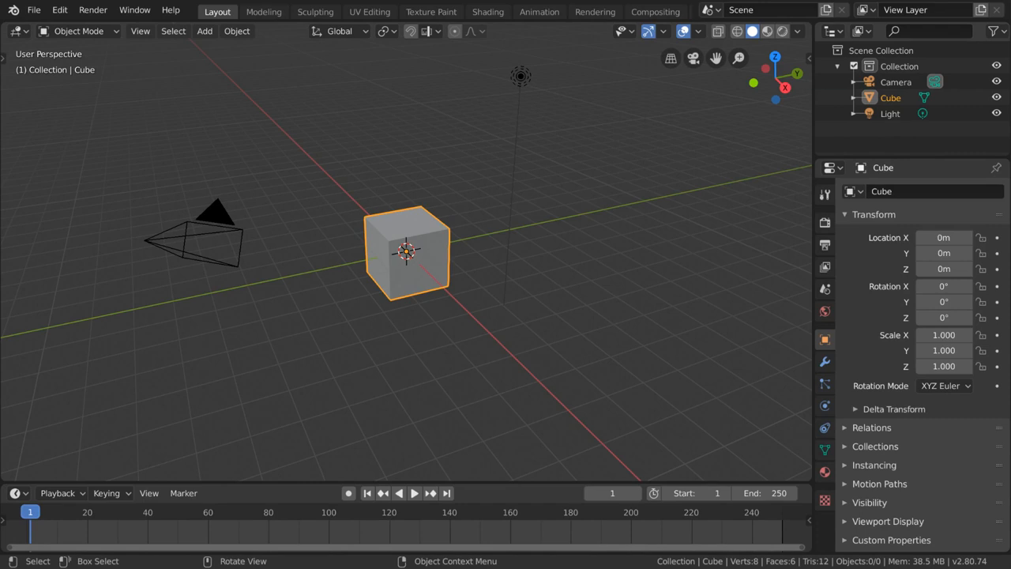
{"action": "mouse_move", "coordinate": [382, 180]}
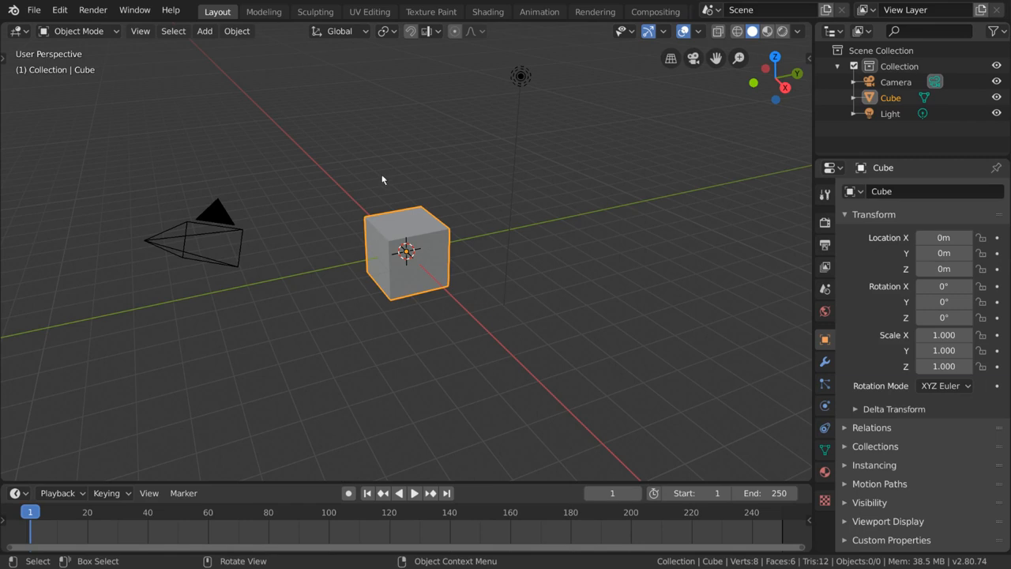
{"action": "mouse_move", "coordinate": [356, 275]}
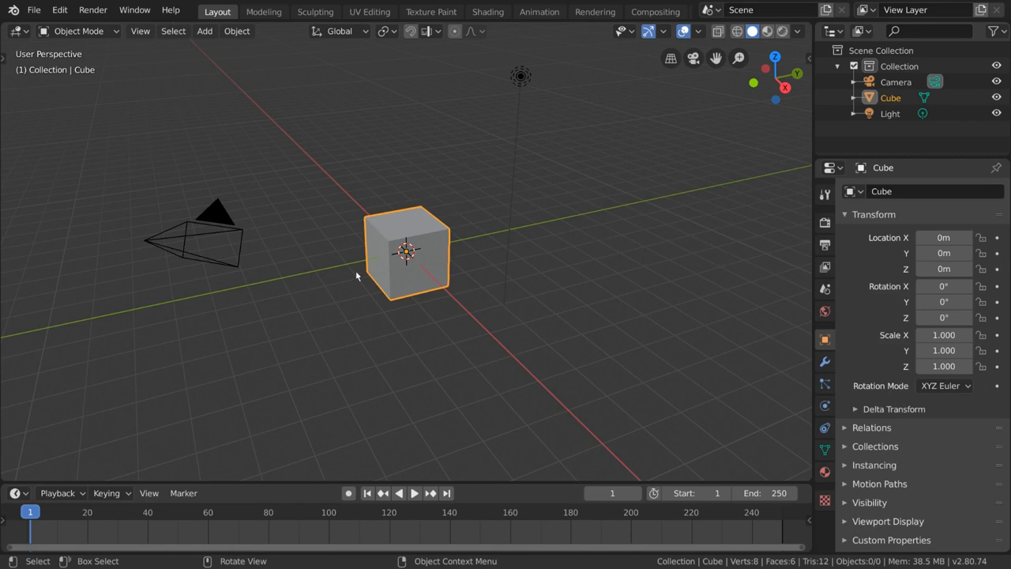
{"action": "mouse_move", "coordinate": [388, 357]}
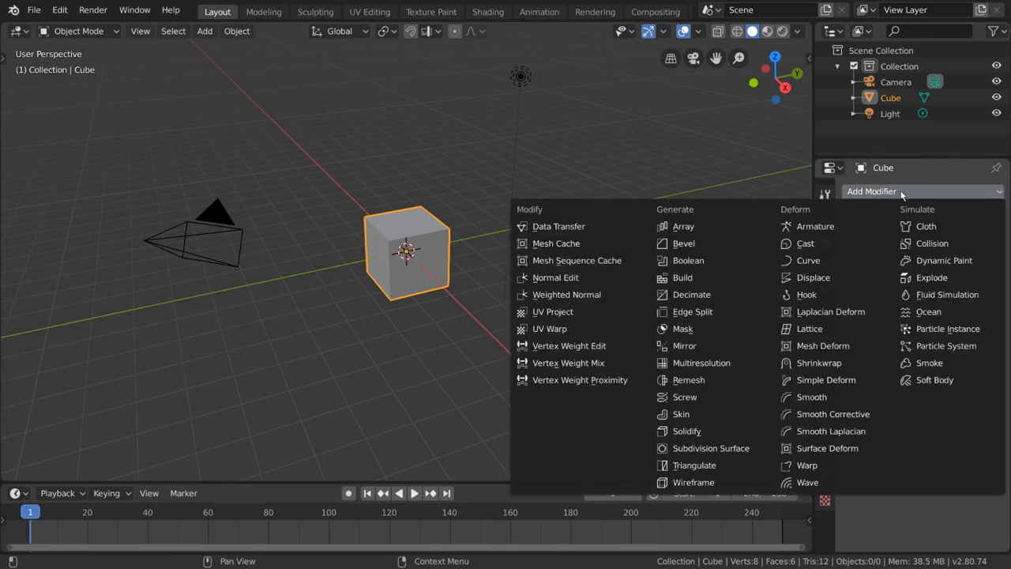
Add a Bevel modifier to the default cube from the Modifier properties
{"action": "left_click", "coordinate": [683, 243]}
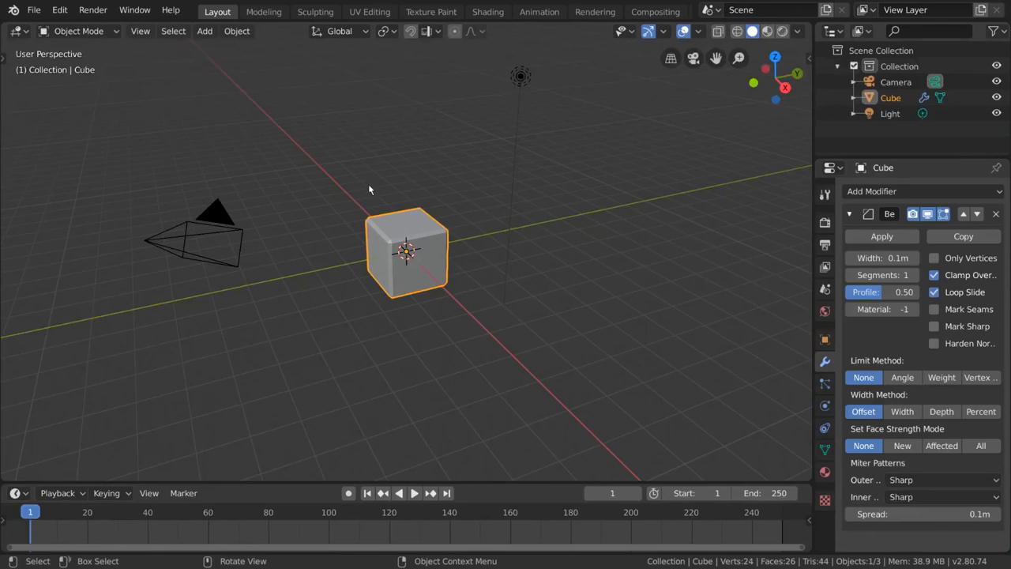
{"action": "mouse_move", "coordinate": [468, 206]}
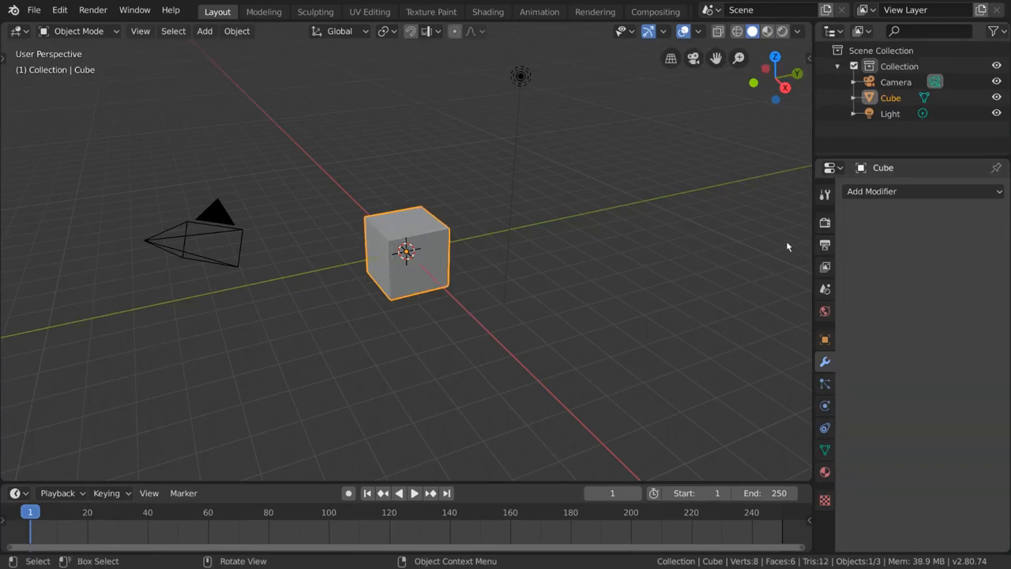
{"action": "mouse_move", "coordinate": [324, 143]}
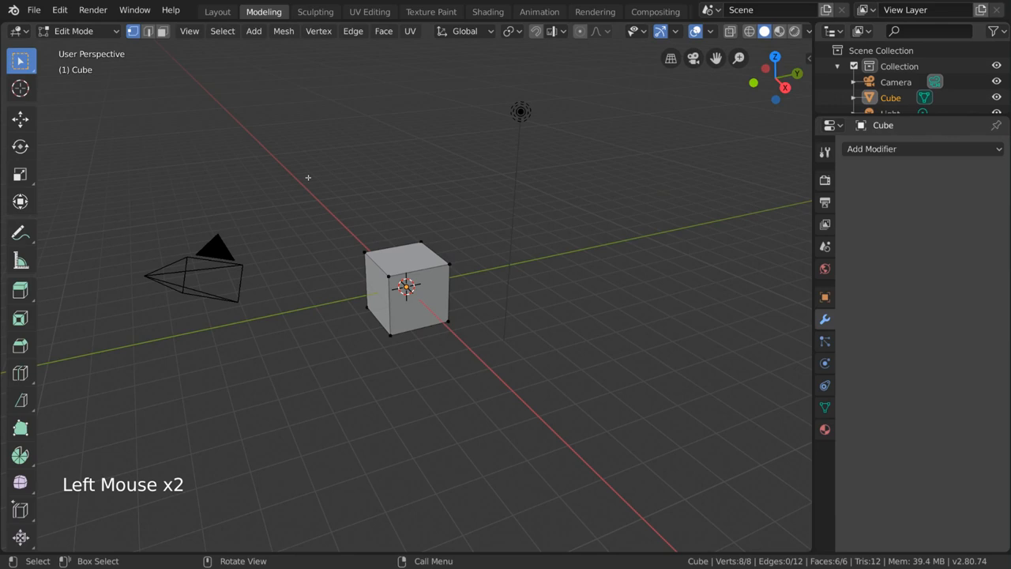
{"action": "mouse_move", "coordinate": [19, 346]}
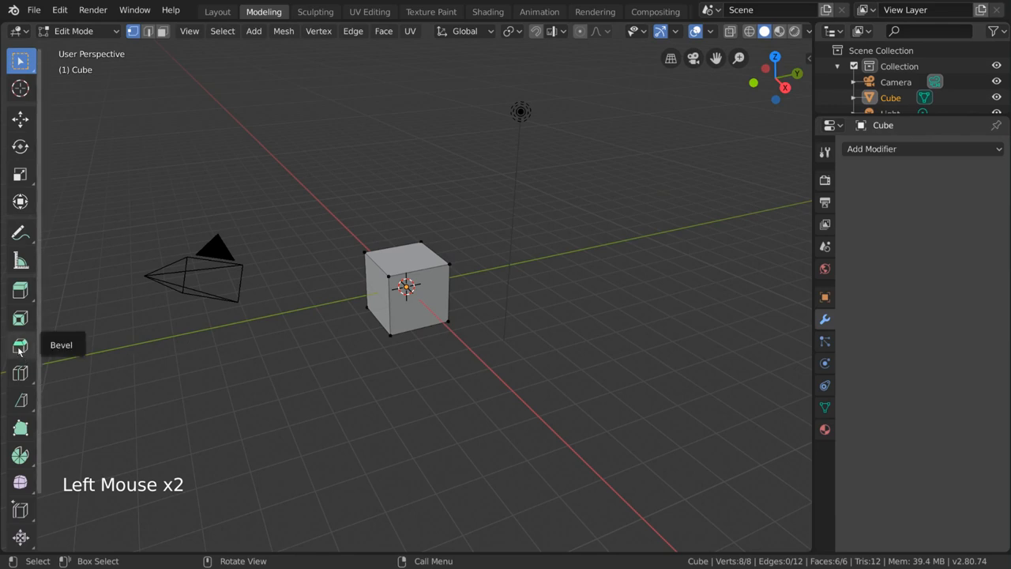
Bevel all the cube's edges in Edit Mode about 0.159 m wide, undoing and redoing it once
{"action": "left_click", "coordinate": [19, 345]}
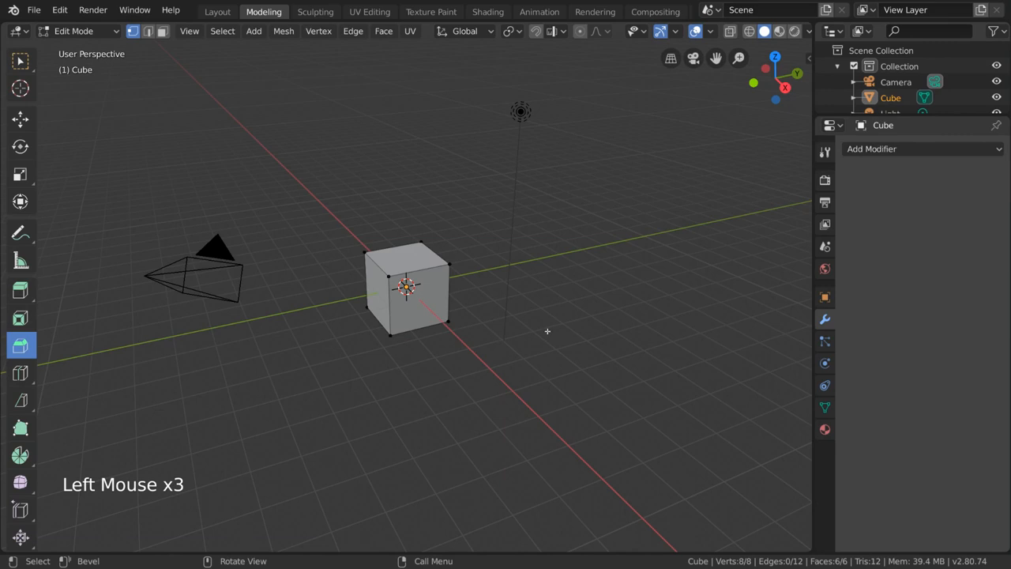
{"action": "key", "text": "a"}
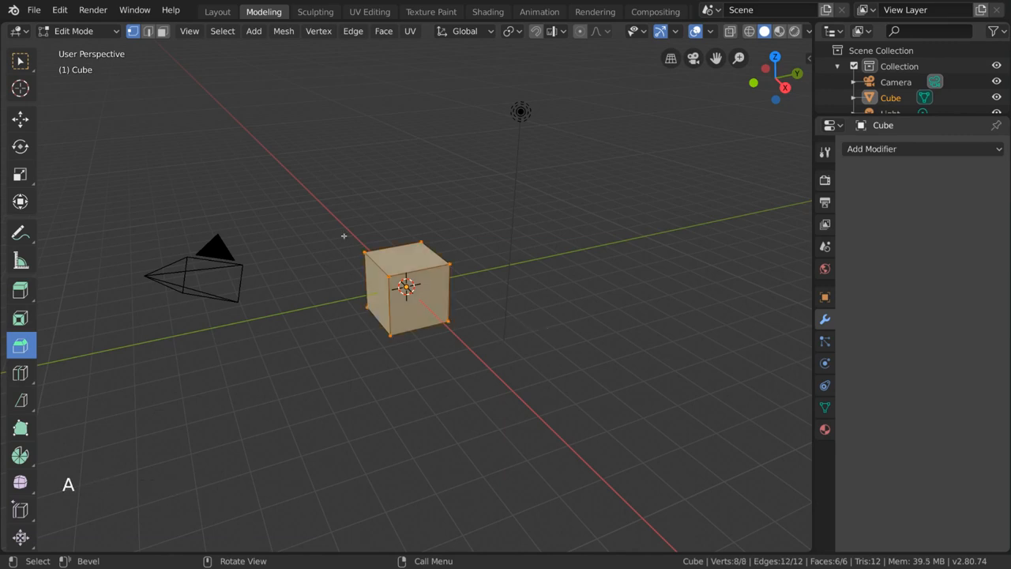
{"action": "mouse_move", "coordinate": [546, 221]}
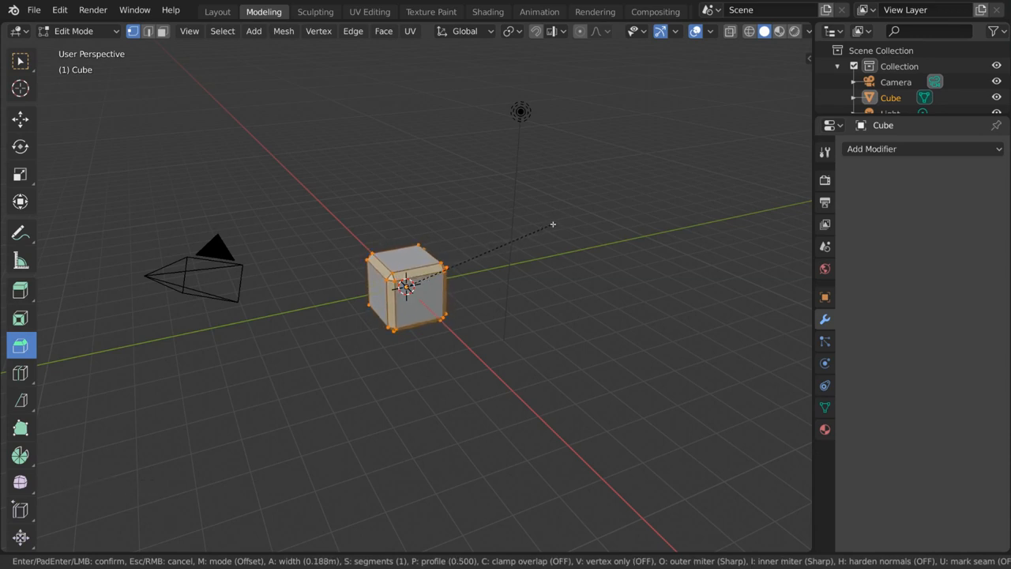
{"action": "left_click", "coordinate": [692, 297]}
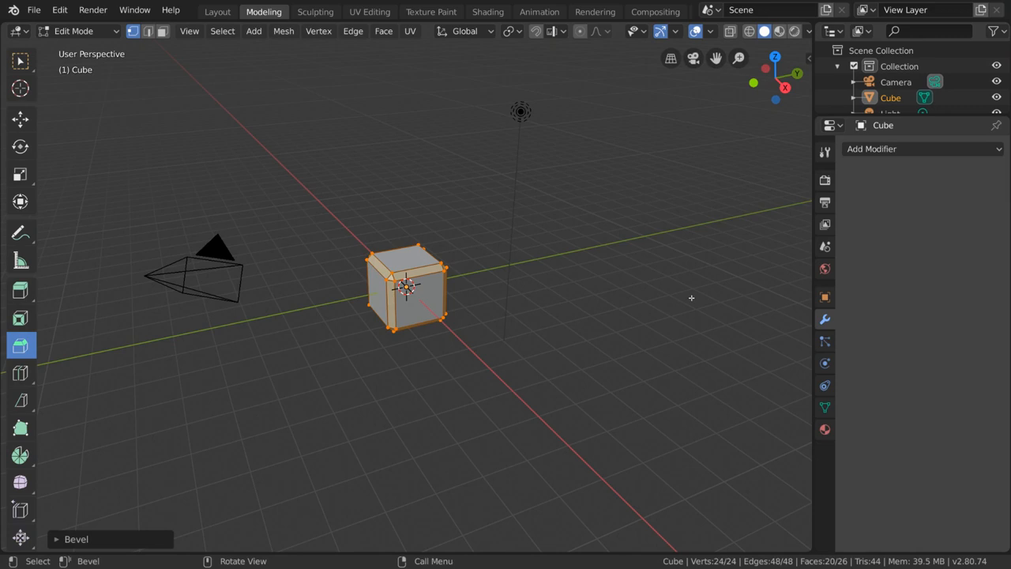
{"action": "key", "text": "ctrl+z"}
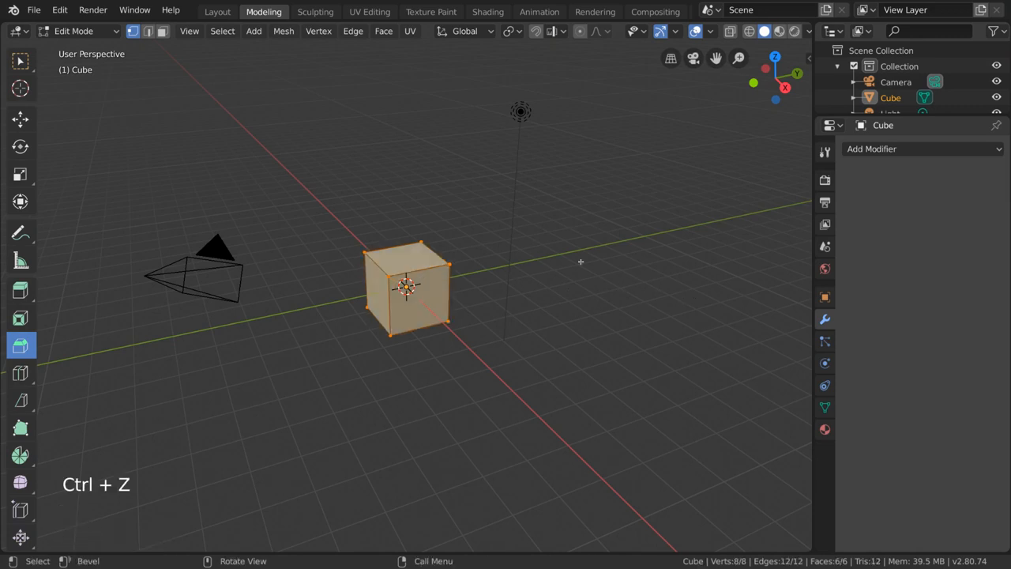
{"action": "key", "text": "ctrl+z"}
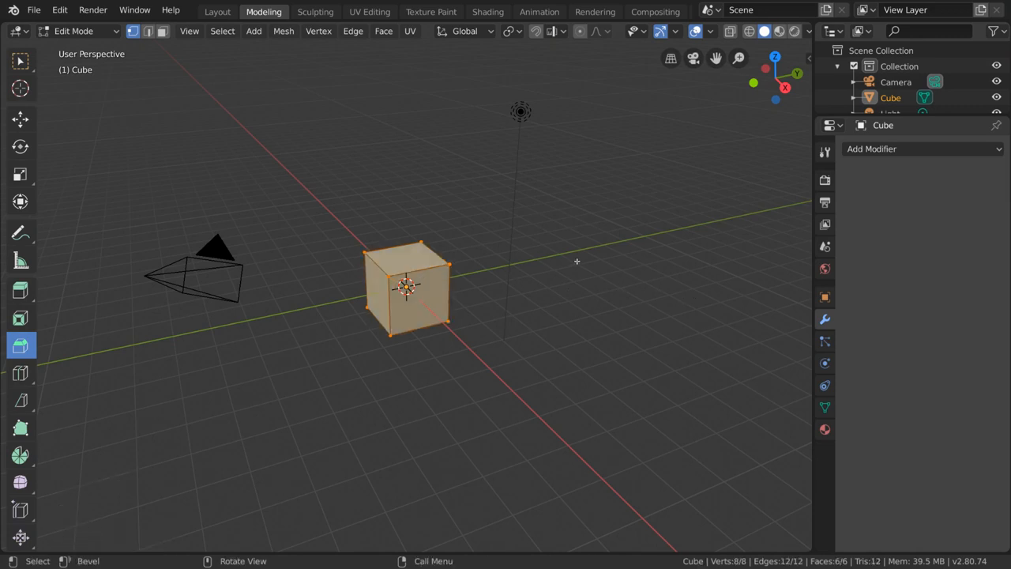
{"action": "key", "text": "ctrl+b"}
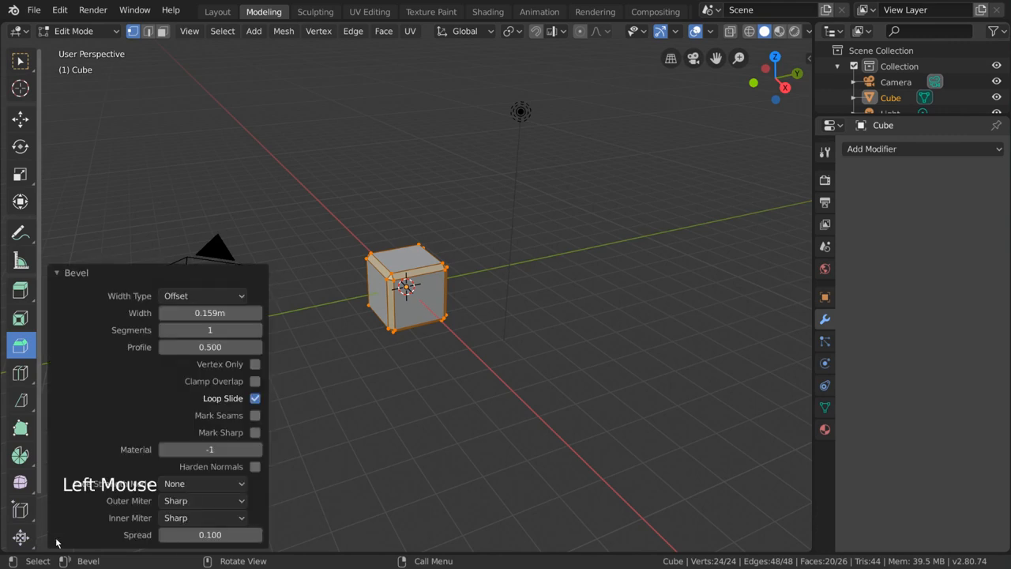
{"action": "mouse_move", "coordinate": [146, 335]}
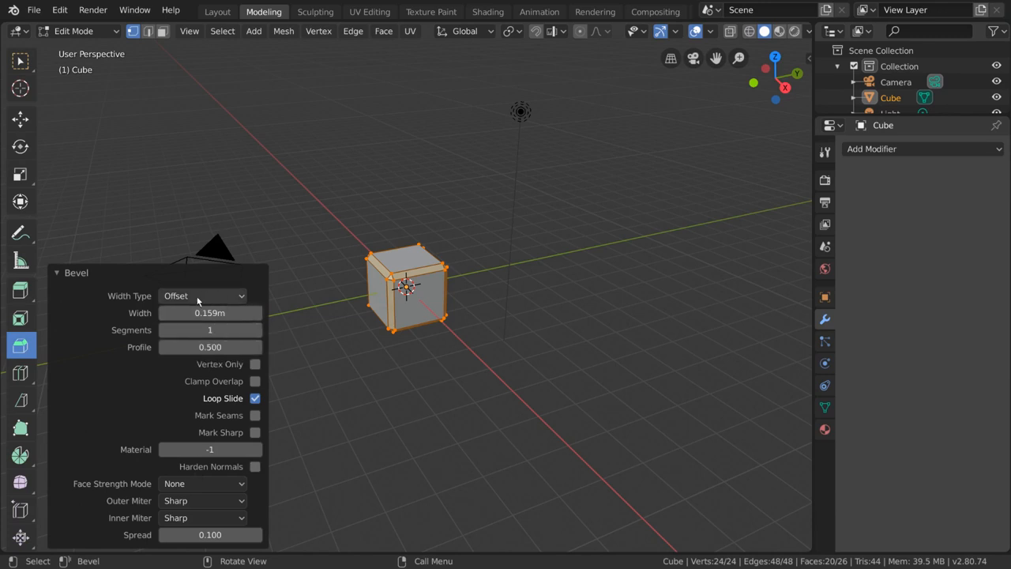
Try Percent width, return to Offset, and raise the bevel to three segments
{"action": "left_click", "coordinate": [202, 295]}
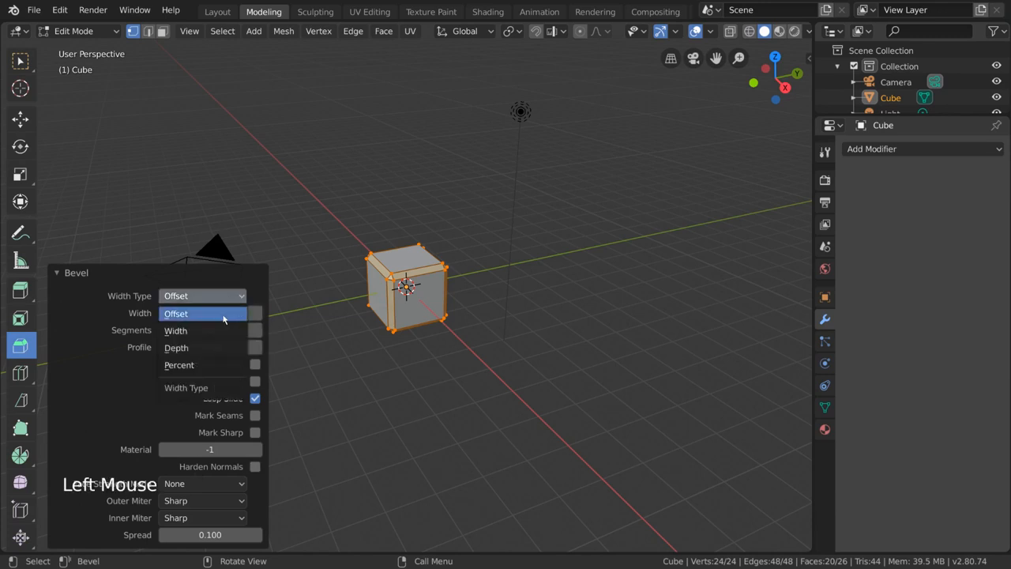
{"action": "left_click", "coordinate": [179, 363]}
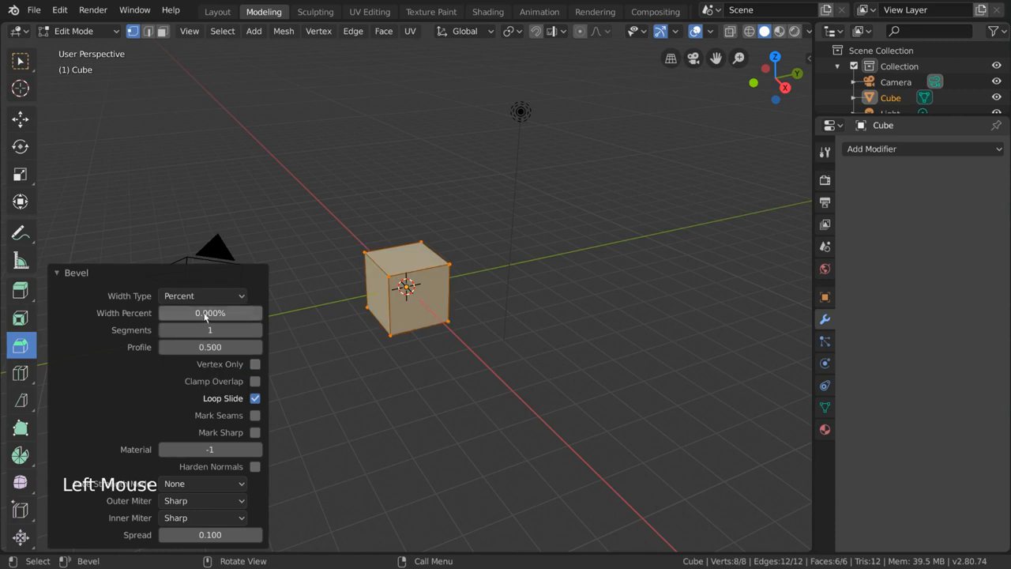
{"action": "left_click", "coordinate": [202, 295]}
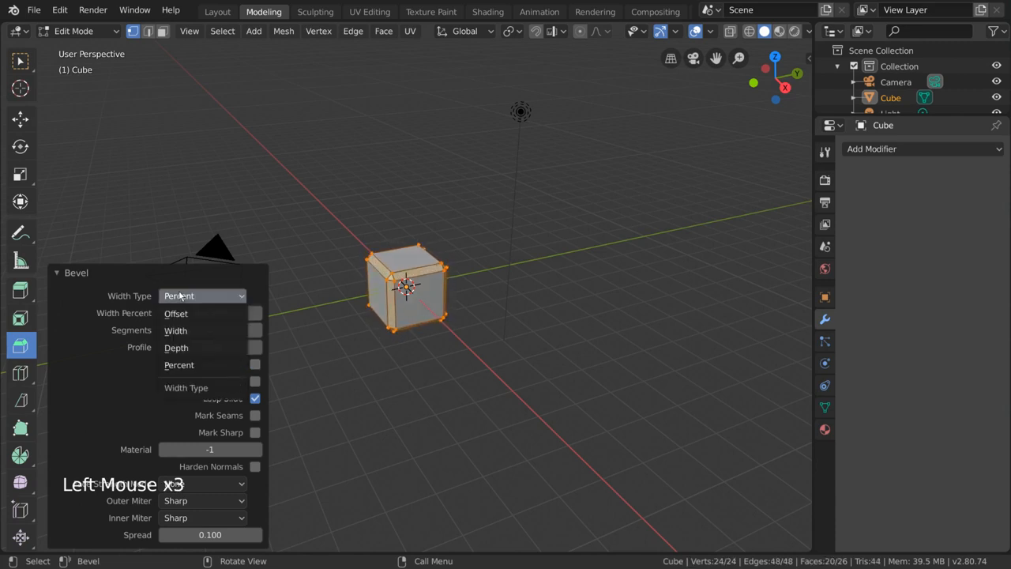
{"action": "left_click", "coordinate": [176, 313]}
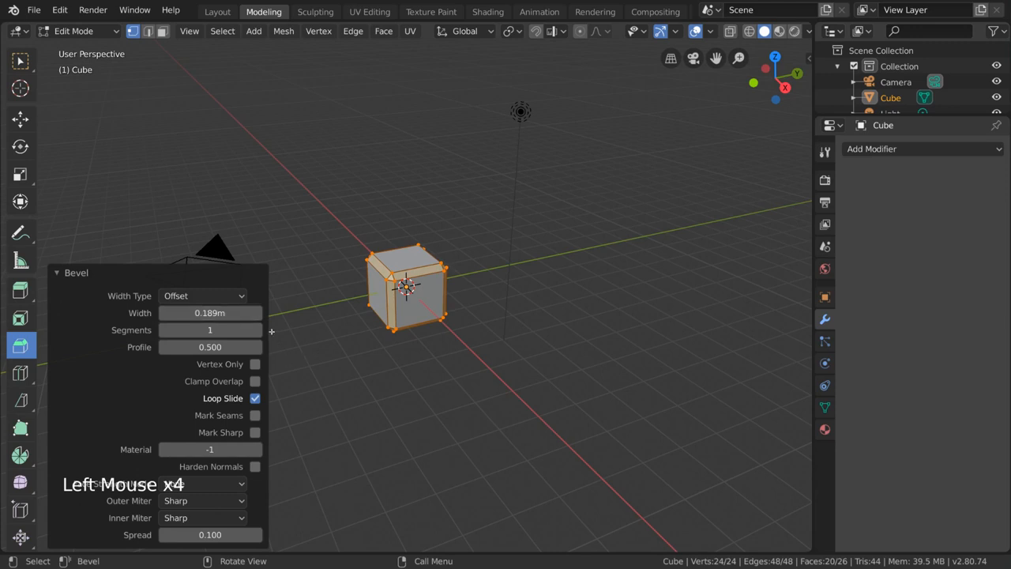
{"action": "left_click", "coordinate": [256, 330]}
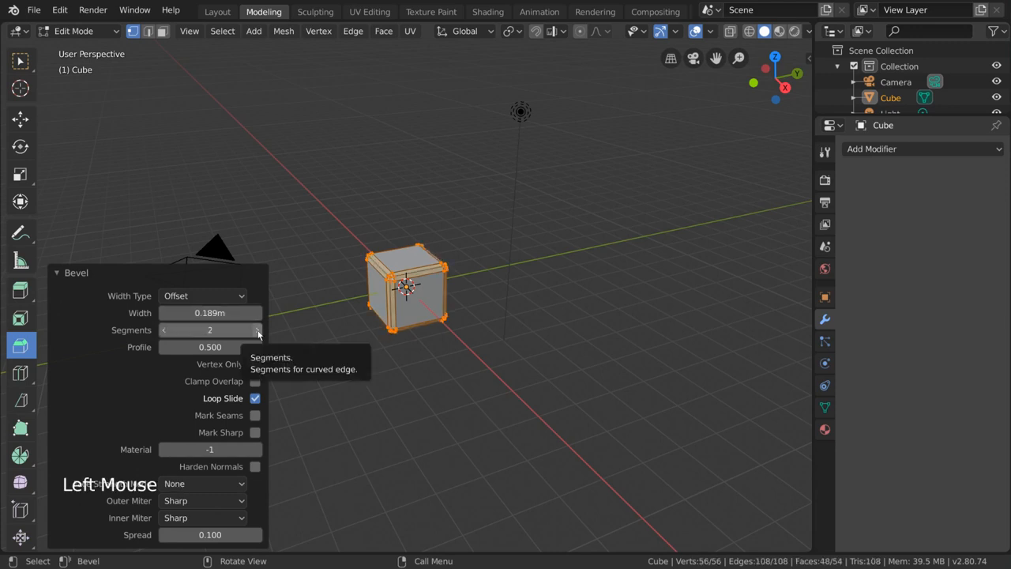
{"action": "left_click", "coordinate": [256, 330]}
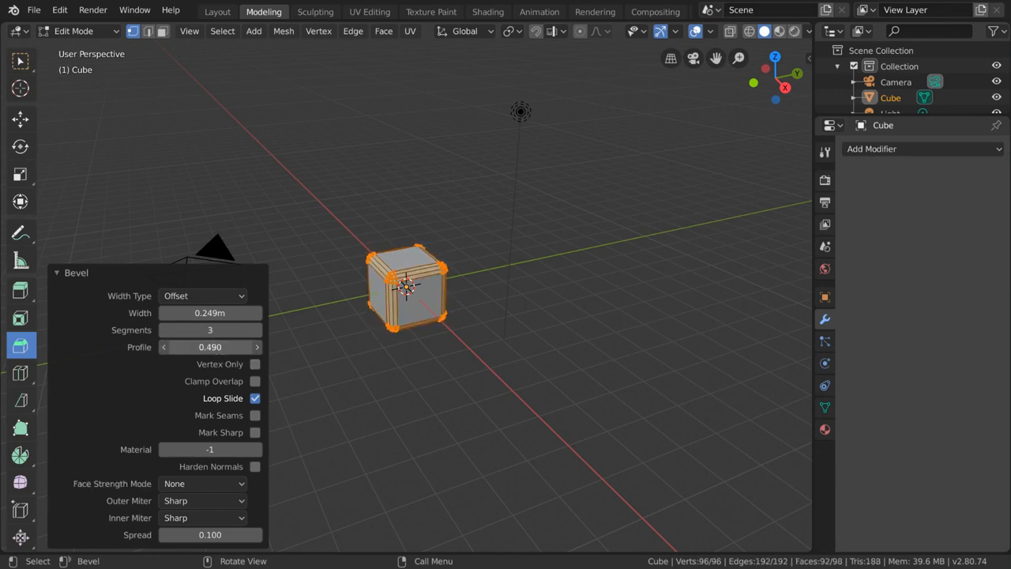
Try a Vertex Only bevel with 3 segments, then revert to the plain cube
{"action": "left_click", "coordinate": [255, 363]}
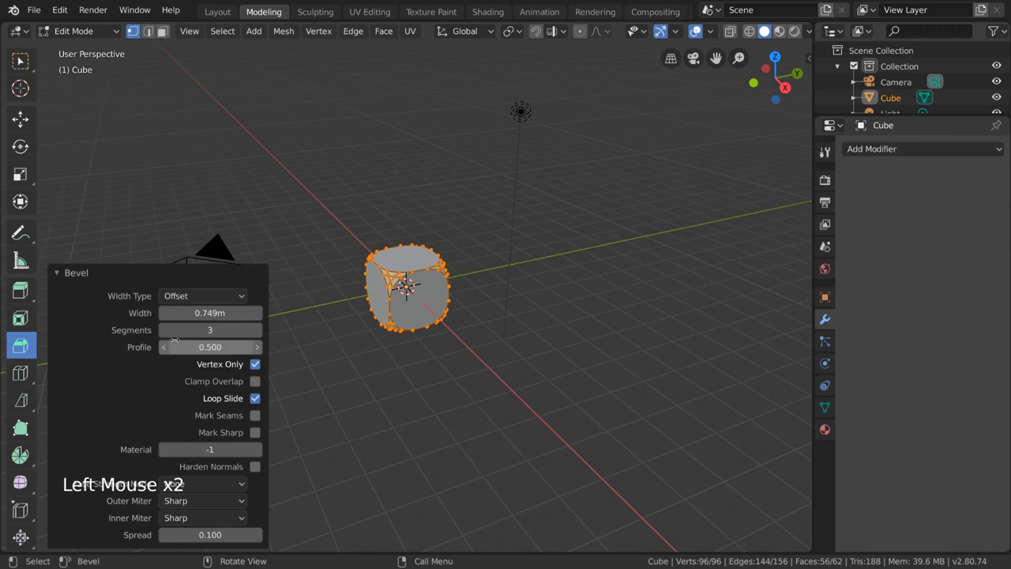
{"action": "left_click", "coordinate": [164, 330]}
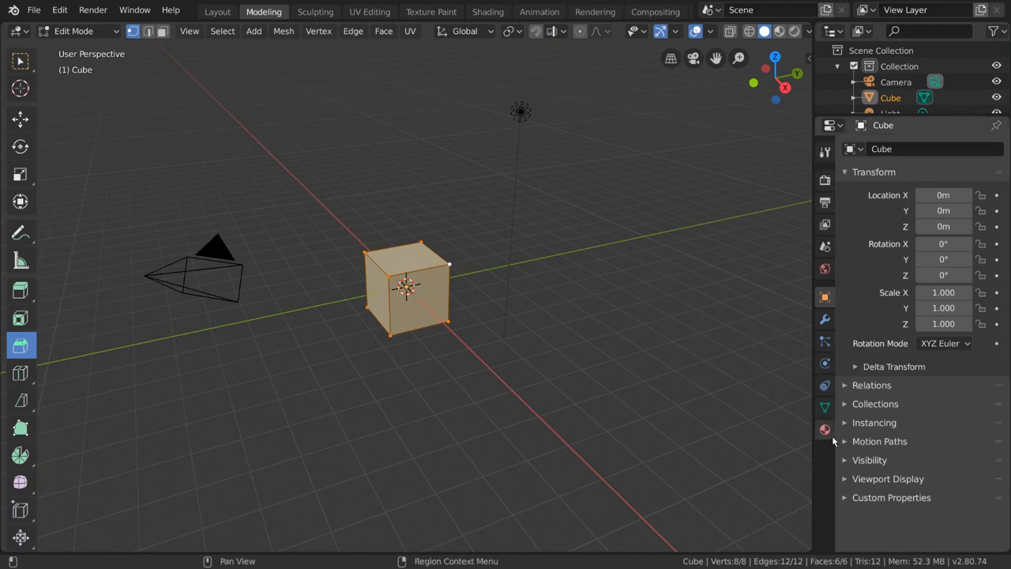
Create a red Material.001 and a green Material.002 on the cube
{"action": "left_click", "coordinate": [824, 429]}
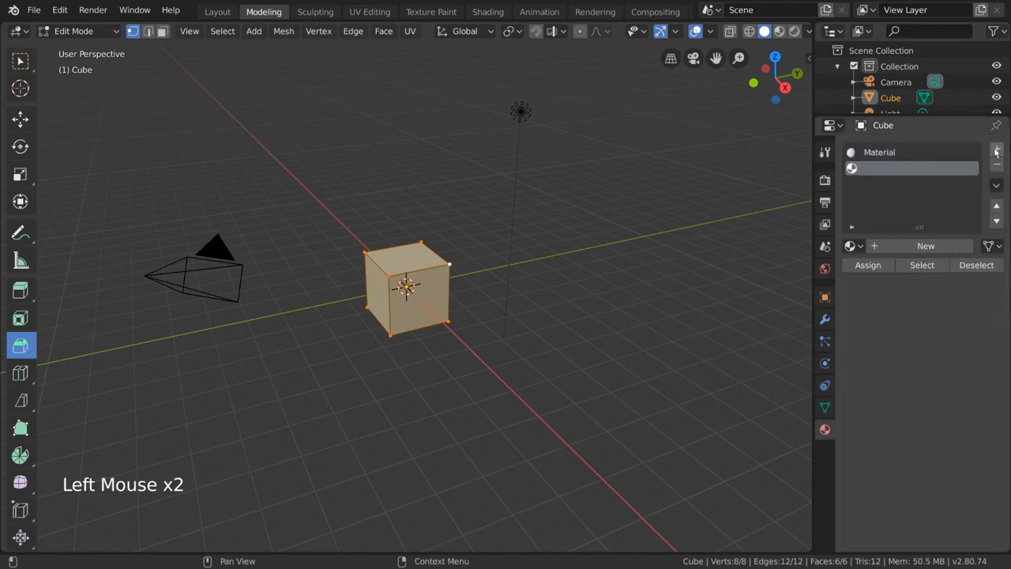
{"action": "left_click", "coordinate": [926, 246]}
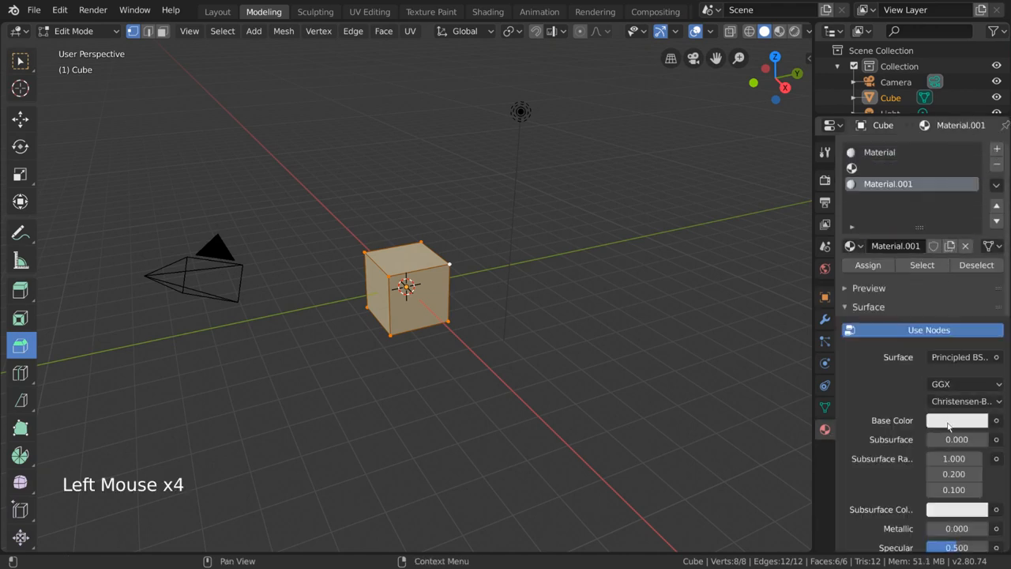
{"action": "left_click", "coordinate": [955, 420]}
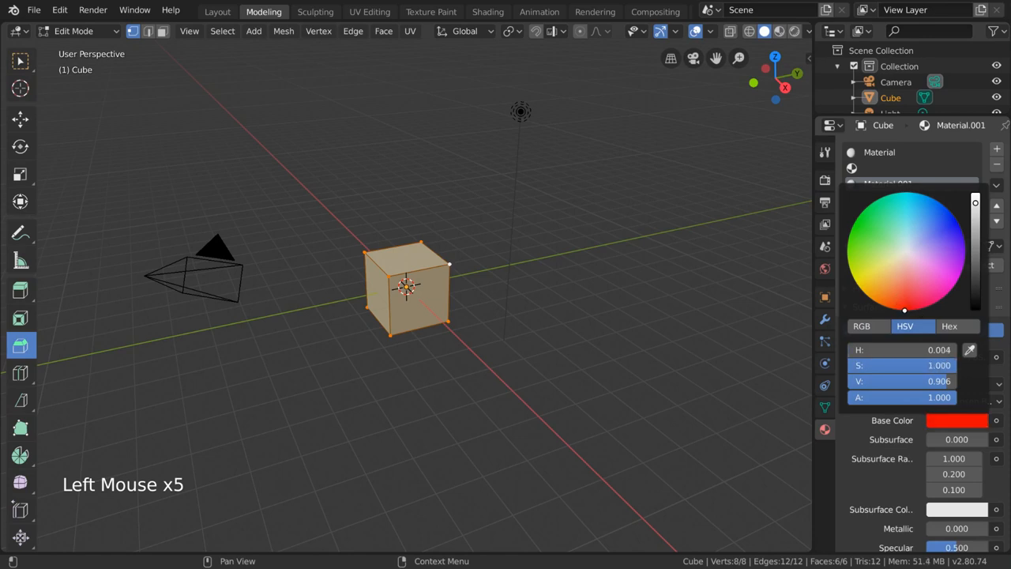
{"action": "left_click", "coordinate": [995, 149]}
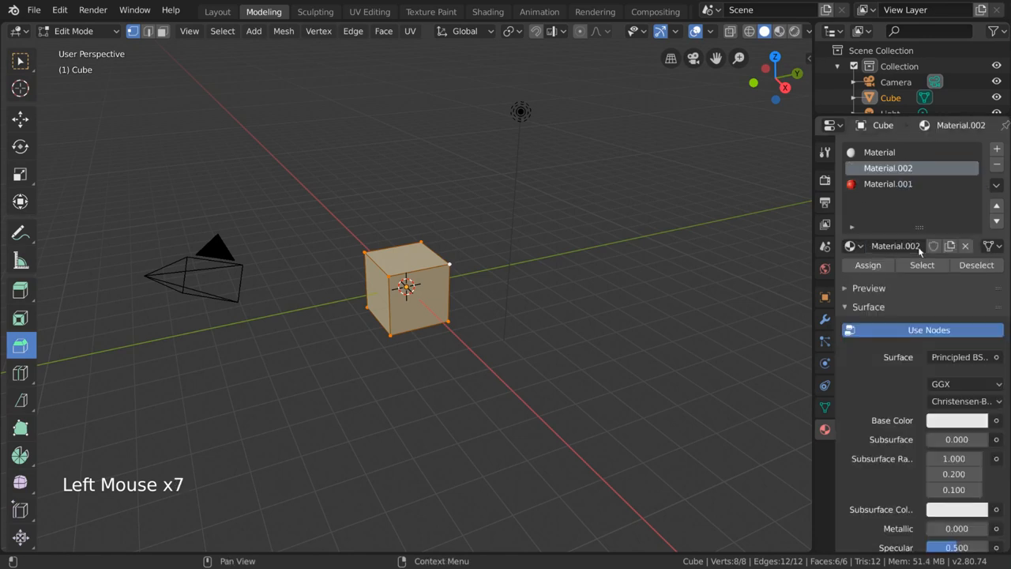
{"action": "left_click", "coordinate": [957, 420]}
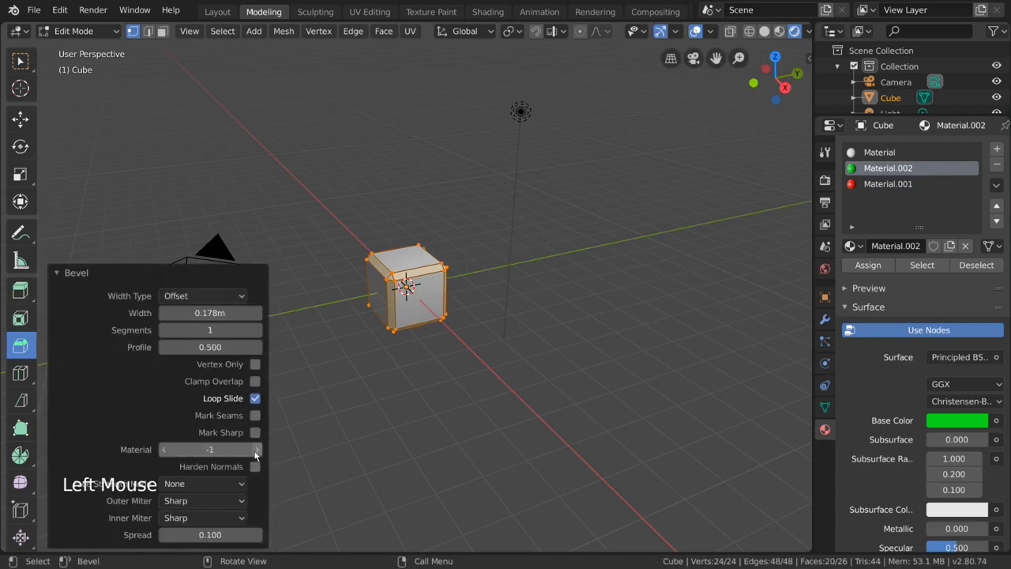
Assign the bevel faces material index 1 then 2, then return to the modifier settings
{"action": "left_click", "coordinate": [256, 449]}
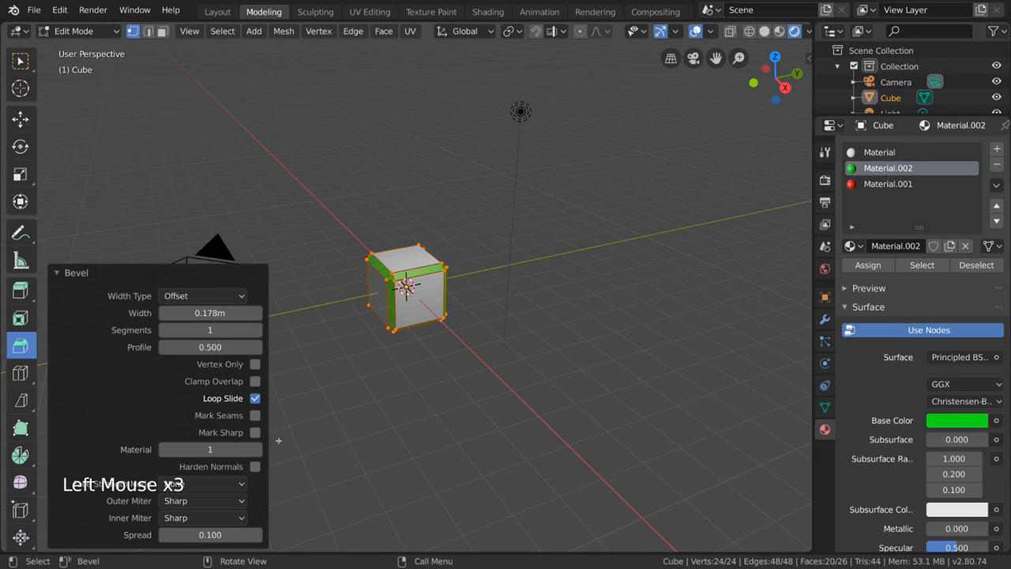
{"action": "left_click", "coordinate": [210, 448]}
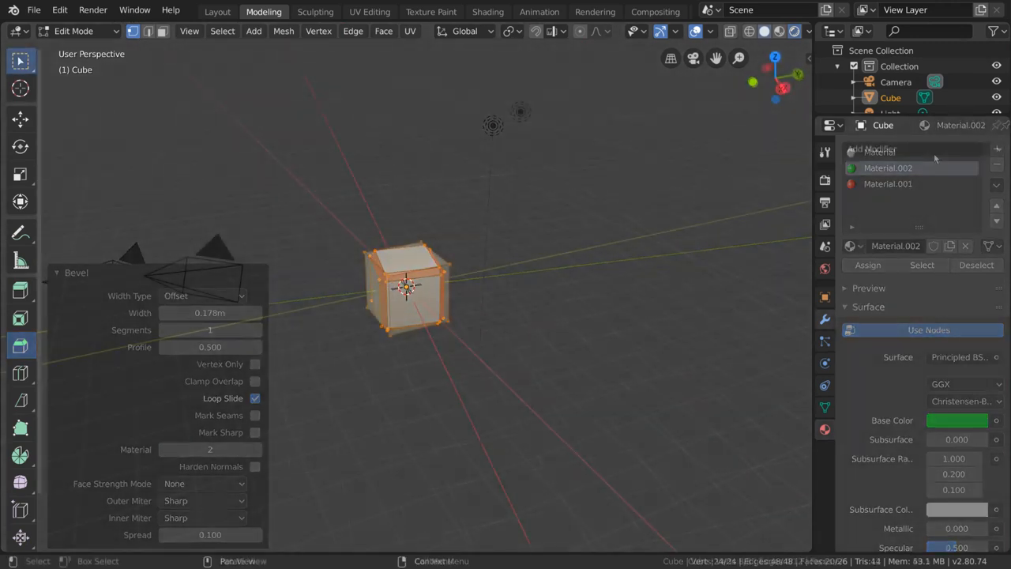
{"action": "left_click", "coordinate": [824, 319]}
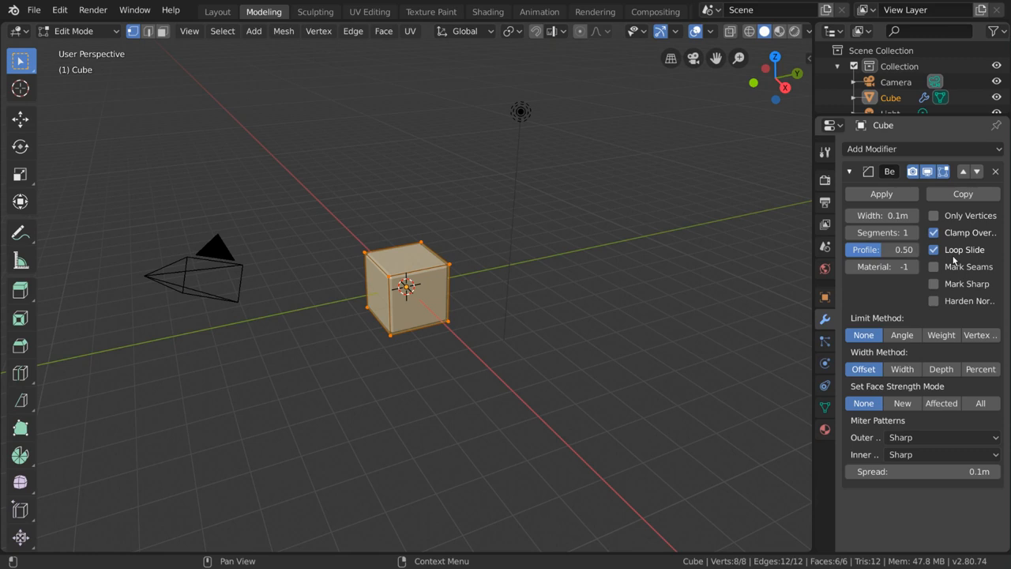
{"action": "mouse_move", "coordinate": [925, 298]}
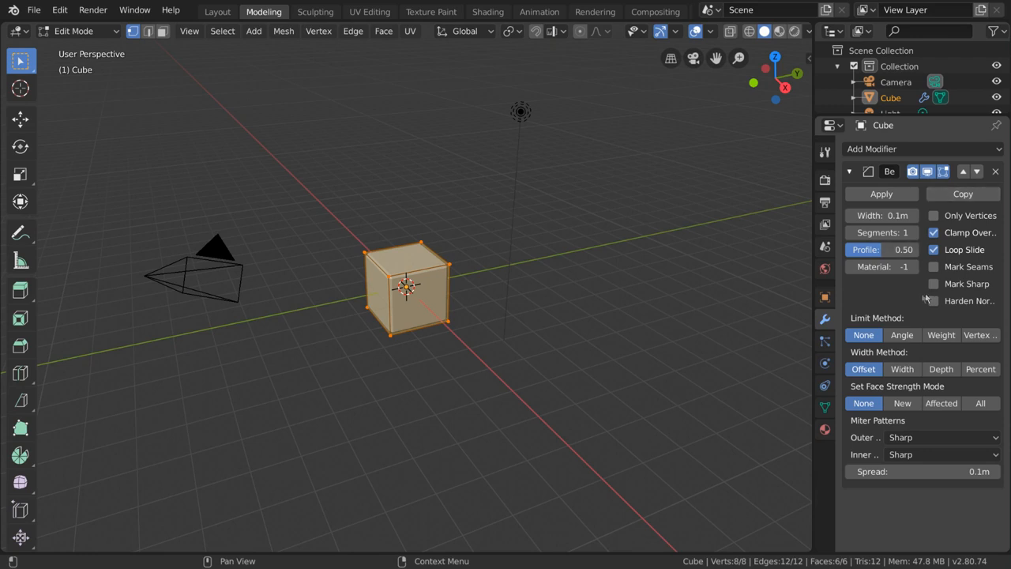
{"action": "mouse_move", "coordinate": [540, 310]}
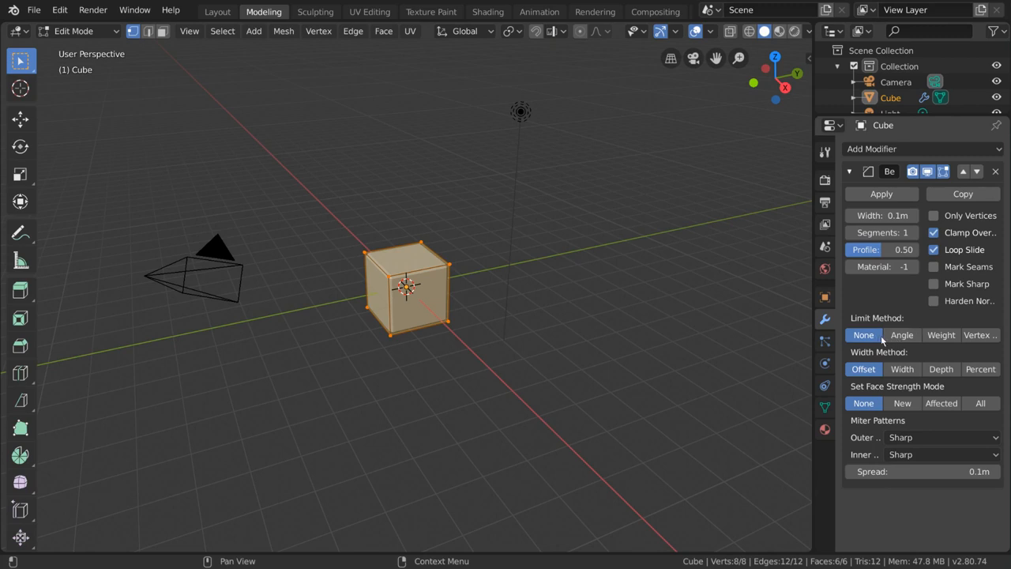
Limit the new Bevel modifier by Angle with a 30° threshold
{"action": "left_click", "coordinate": [980, 335]}
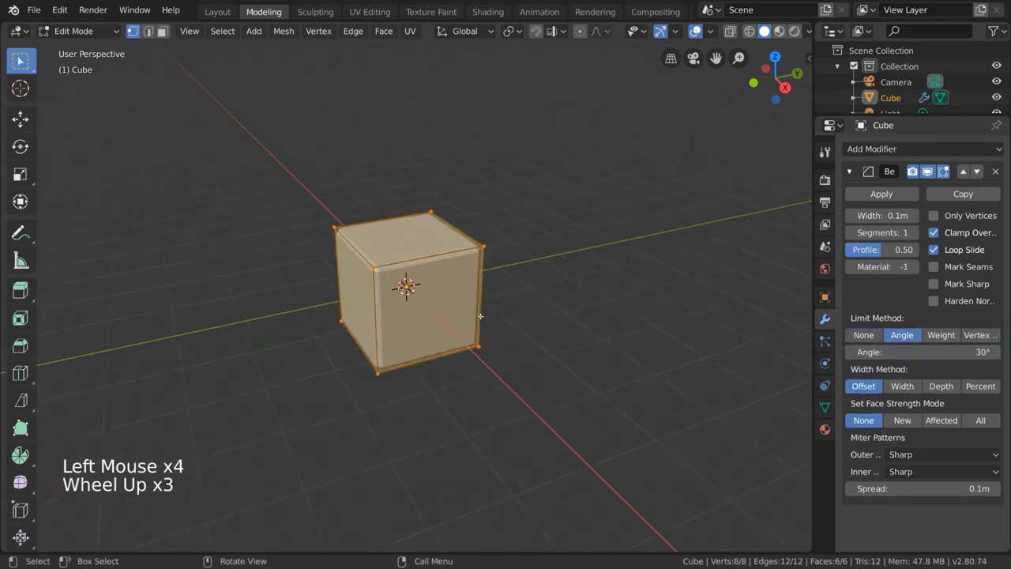
Preview the rounded cube in Object Mode, compare no limit, and set the angle limit to 4.8°
{"action": "key", "text": "Tab"}
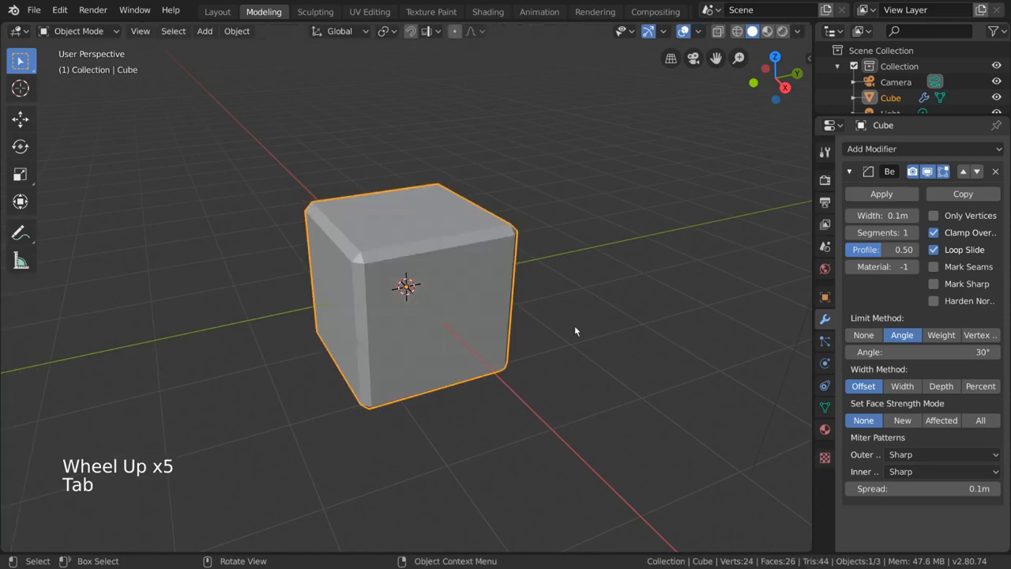
{"action": "left_click", "coordinate": [863, 335]}
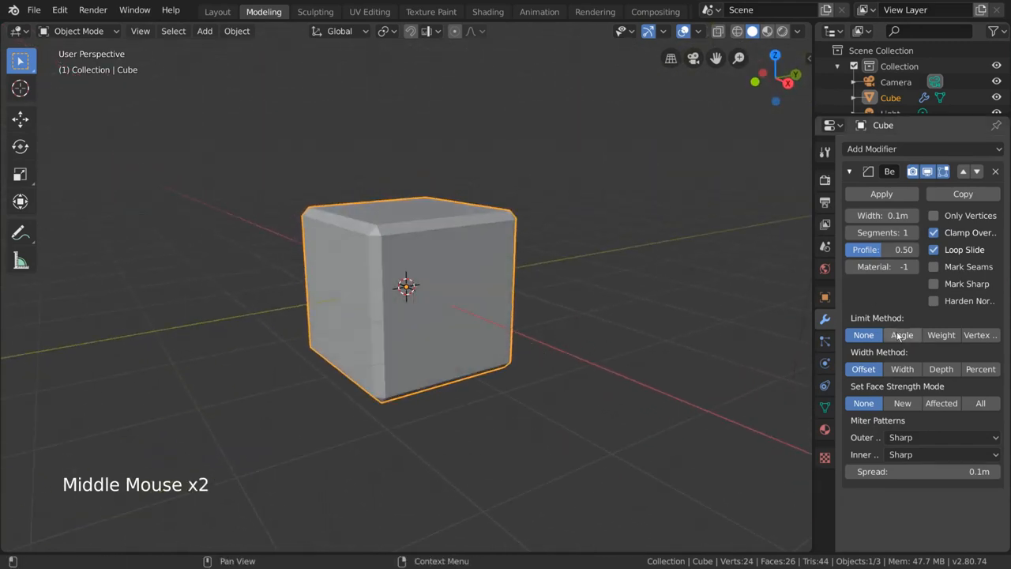
{"action": "left_click", "coordinate": [900, 335]}
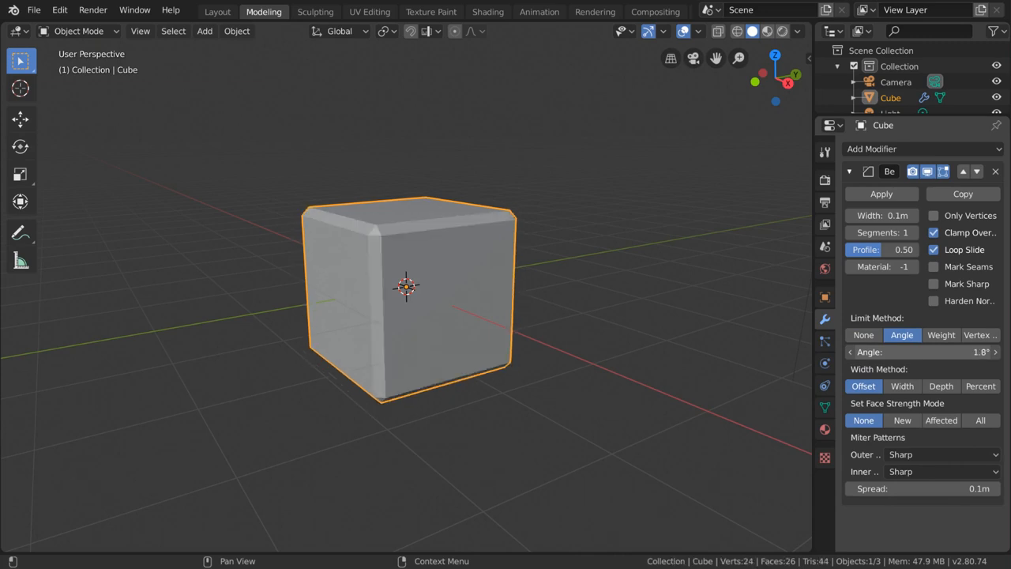
{"action": "key", "text": "Tab"}
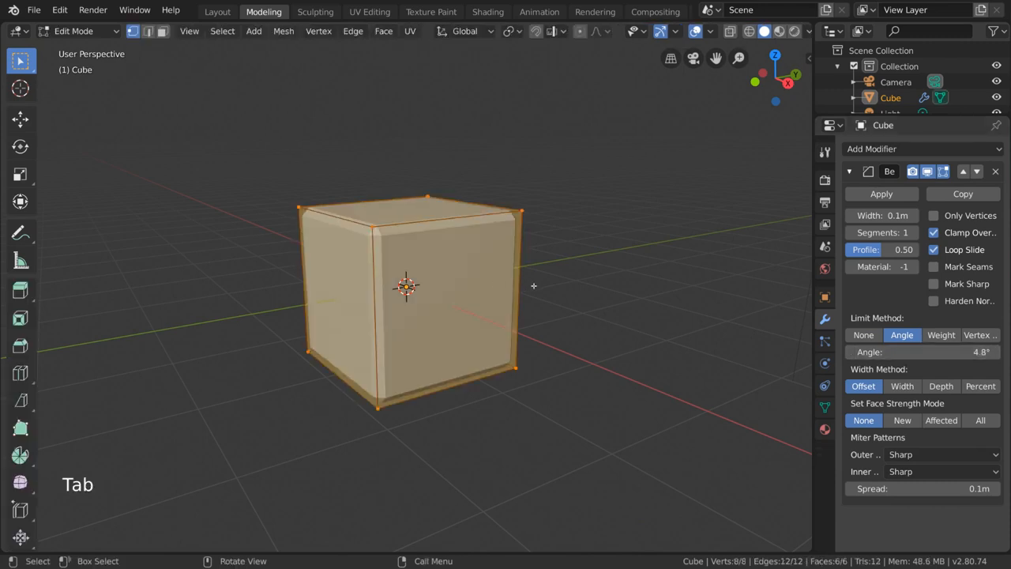
Loop-cut the cube into a chevron, try a Vertex limit, then limit by Angle at 80°
{"action": "key", "text": "Tab"}
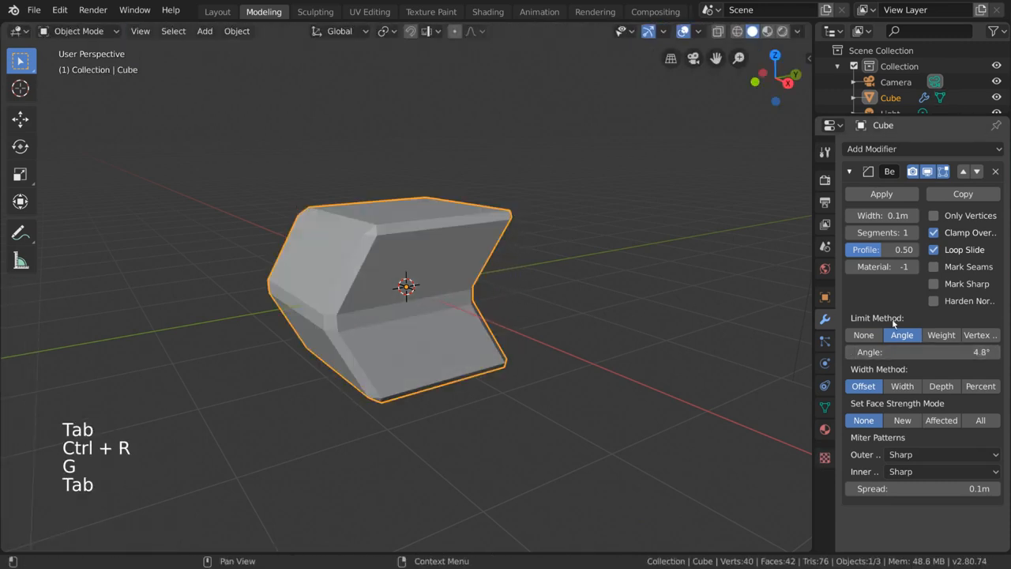
{"action": "left_click", "coordinate": [923, 351]}
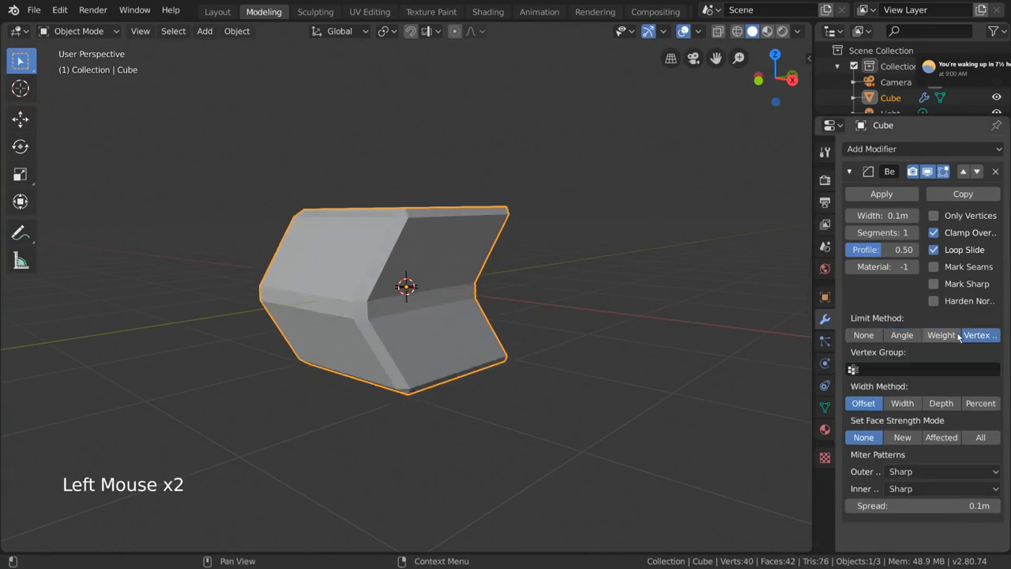
{"action": "left_click", "coordinate": [978, 335]}
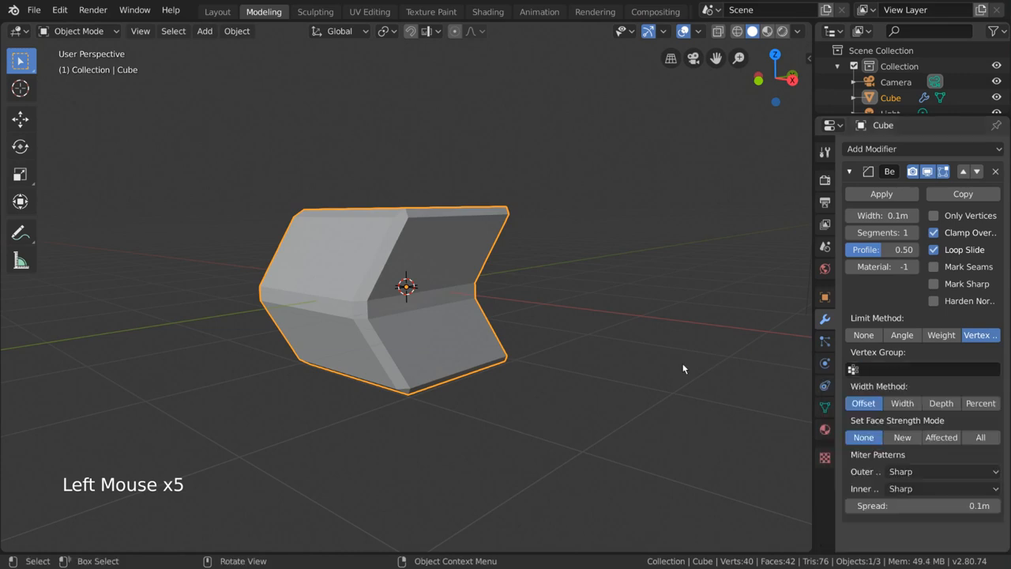
{"action": "left_click", "coordinate": [901, 335]}
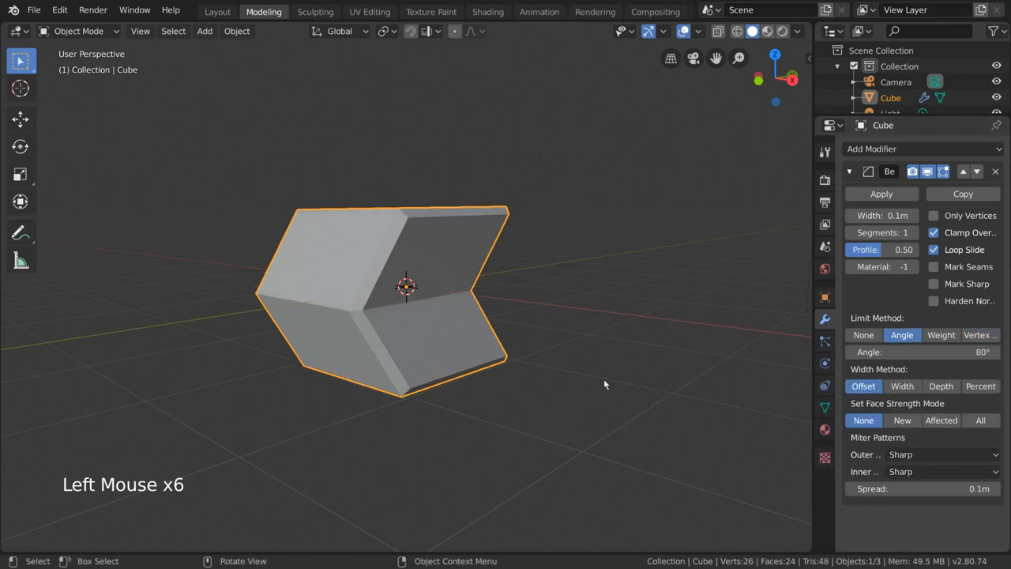